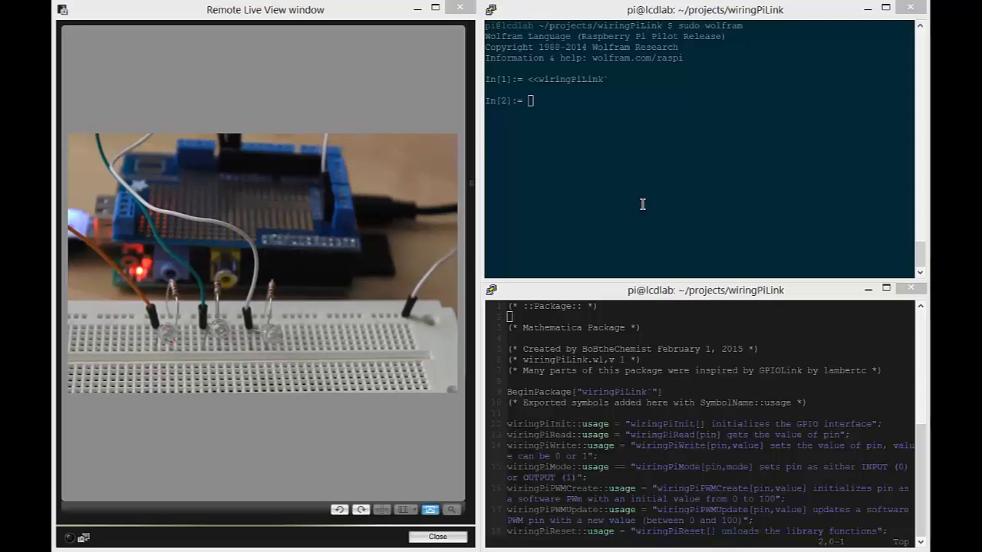
{"action": "mouse_move", "coordinate": [574, 184]}
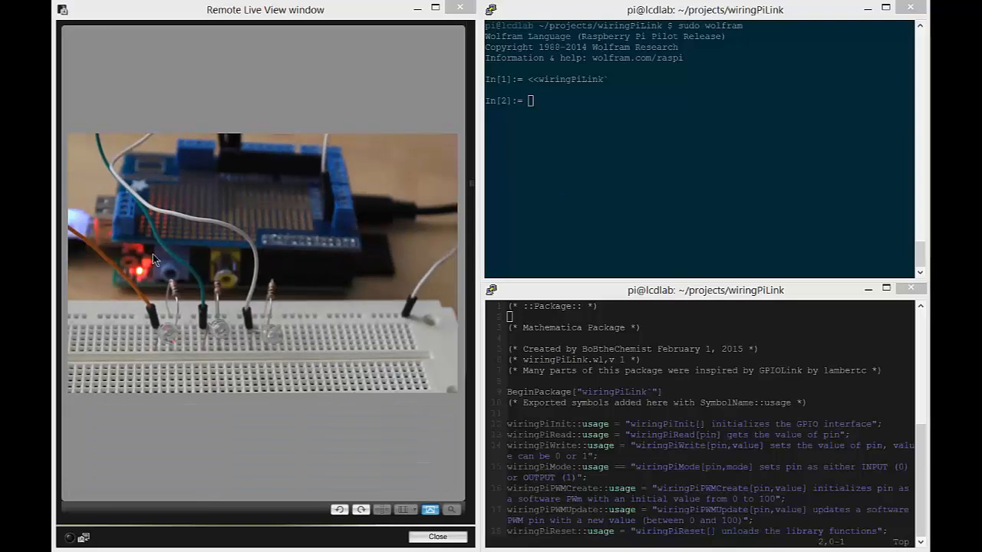
{"action": "mouse_move", "coordinate": [167, 299]}
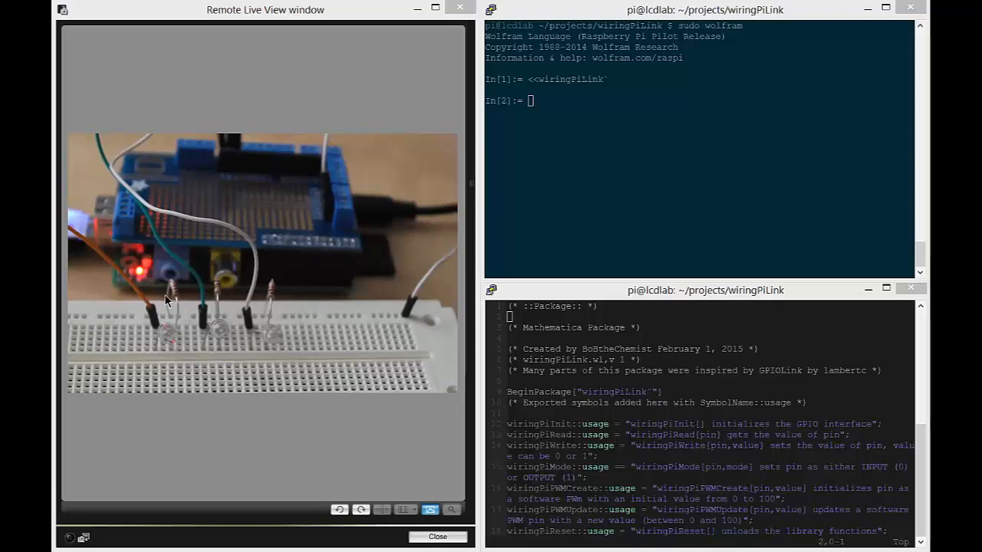
{"action": "mouse_move", "coordinate": [232, 336]}
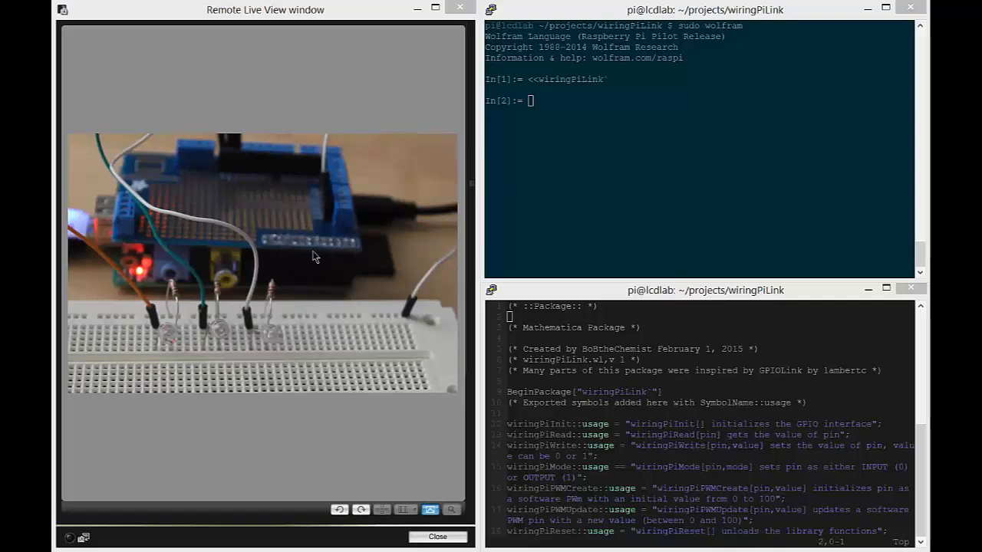
{"action": "mouse_move", "coordinate": [232, 152]}
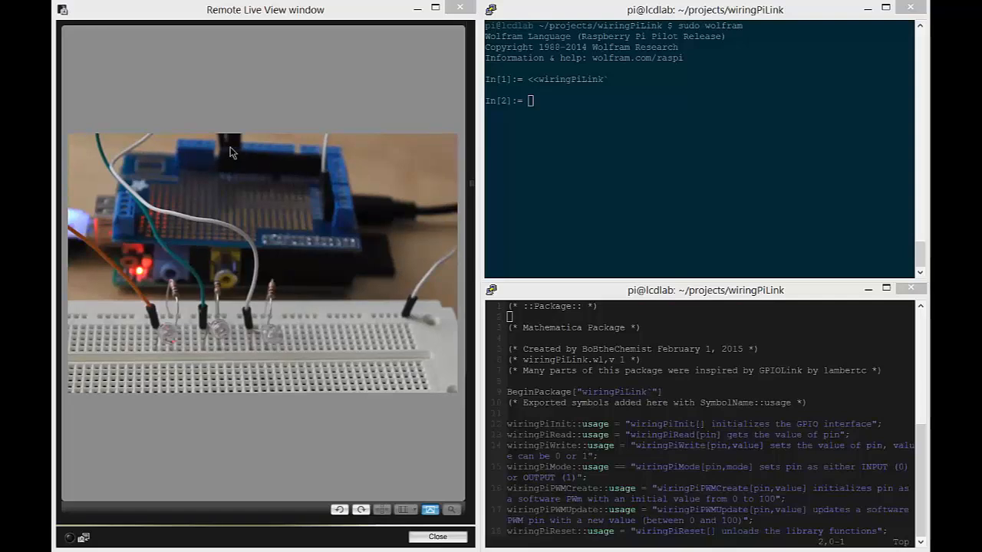
{"action": "mouse_move", "coordinate": [383, 227]}
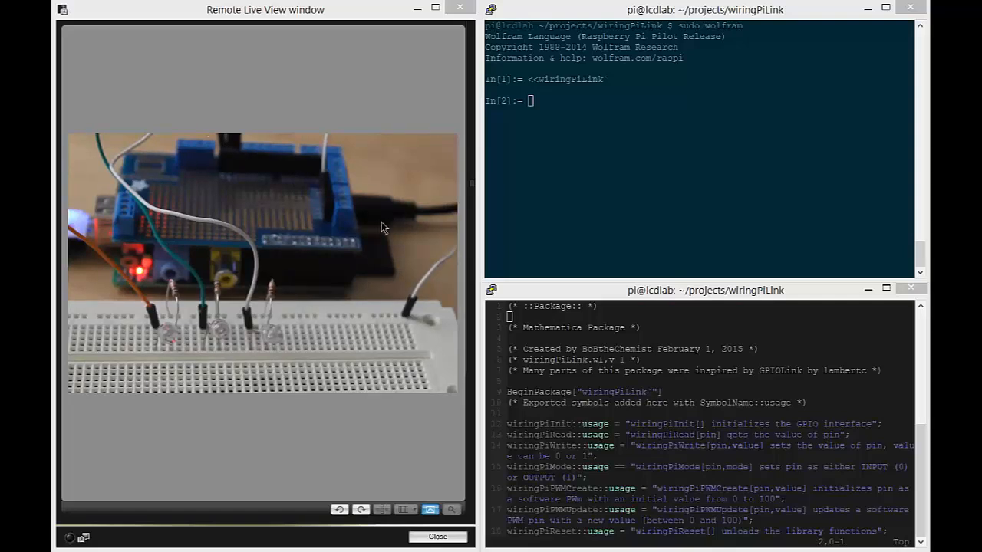
{"action": "mouse_move", "coordinate": [548, 139]}
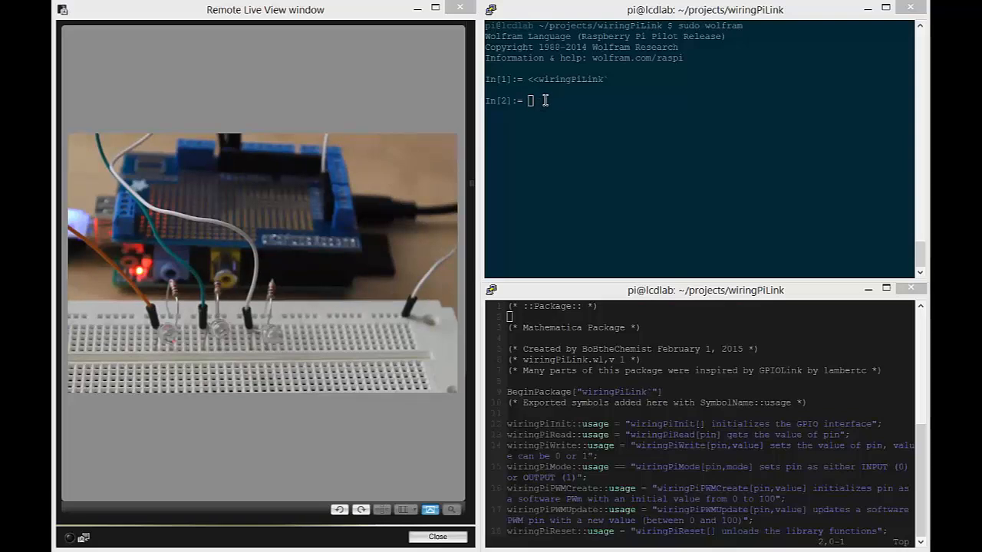
{"action": "mouse_move", "coordinate": [579, 299]}
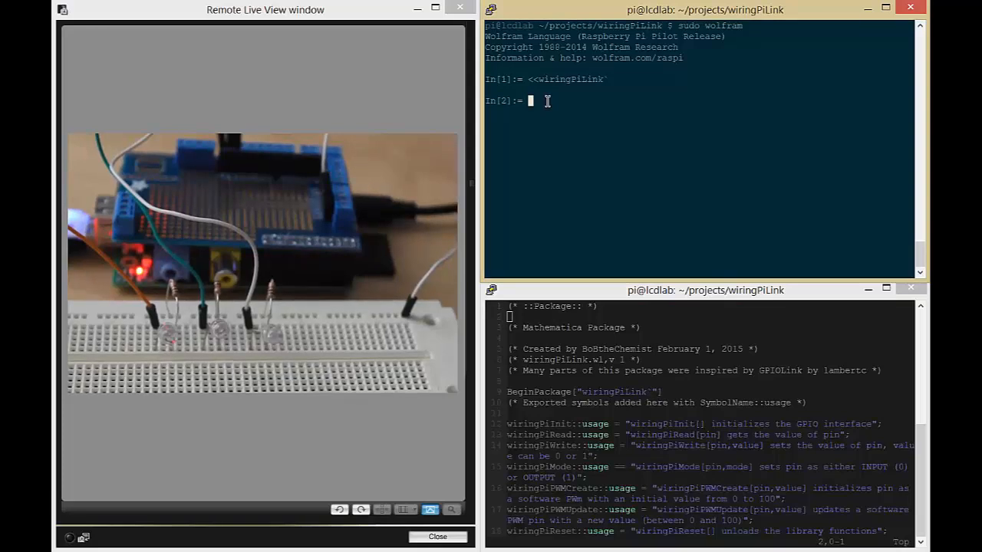
- Set pin 7 as output with wiringPiMode[7,1], then switch the green LED on and off
{"action": "type", "text": "wiringPiMode[7,1]"}
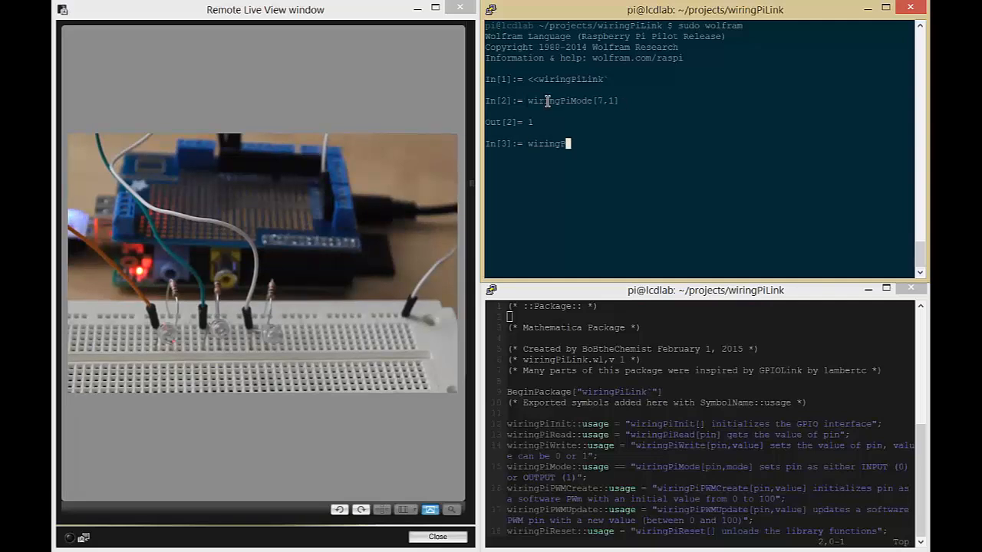
{"action": "type", "text": "PiWrite[7,1]"}
{"action": "type", "text": "wiringPiWrite[7,0"}
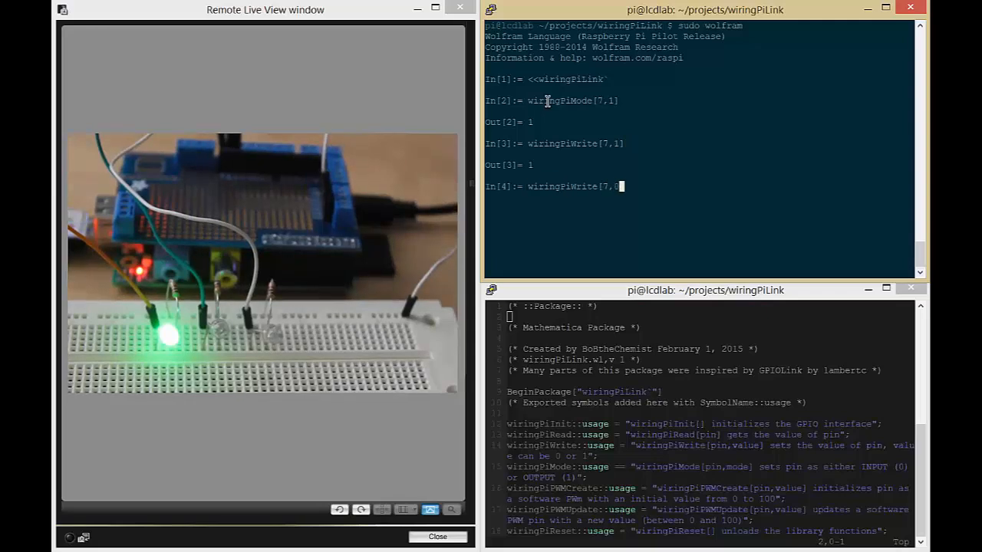
{"action": "key", "text": "Return"}
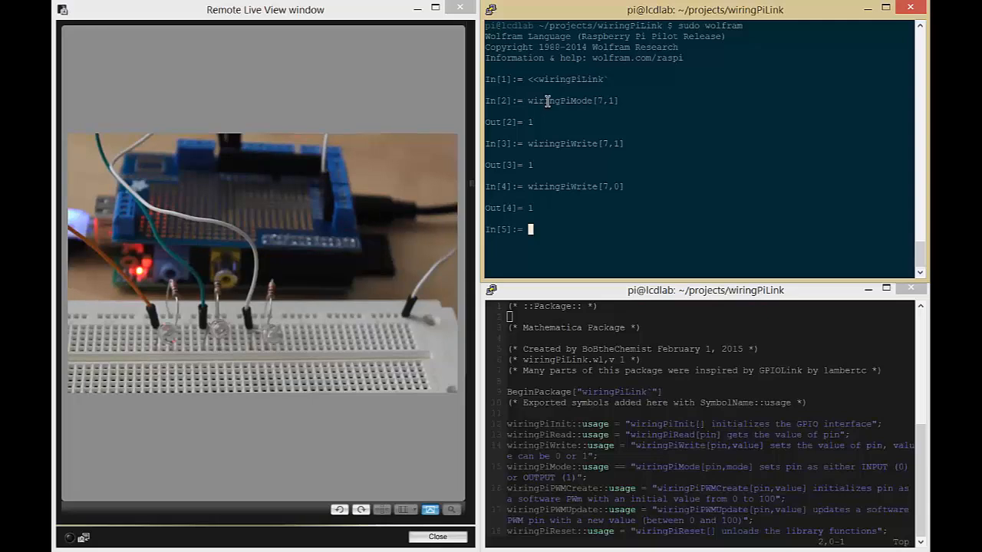
- Create a software PWM on pin 7 at value 50, correcting the misspelled first attempt
{"action": "type", "text": "wiringPW"}
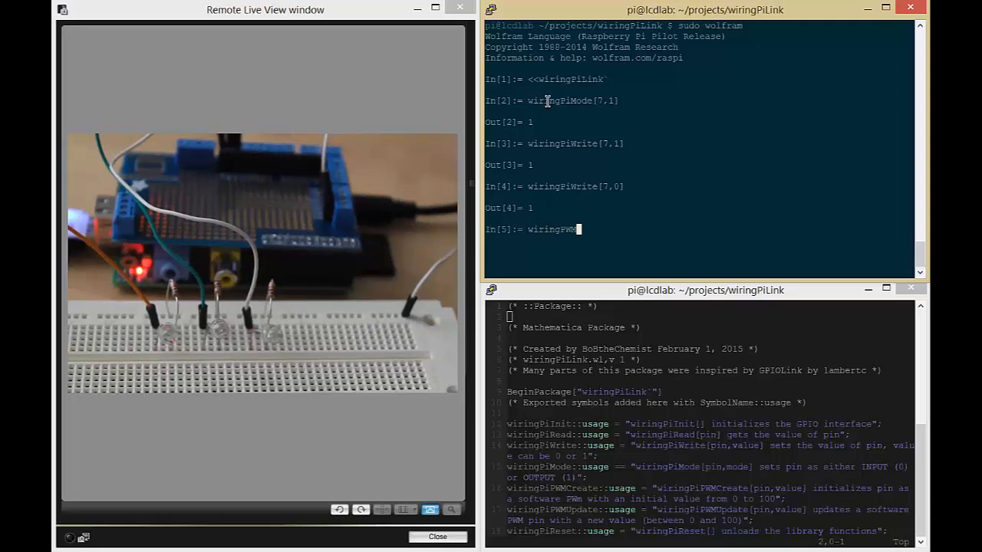
{"action": "type", "text": "MCreate[7"}
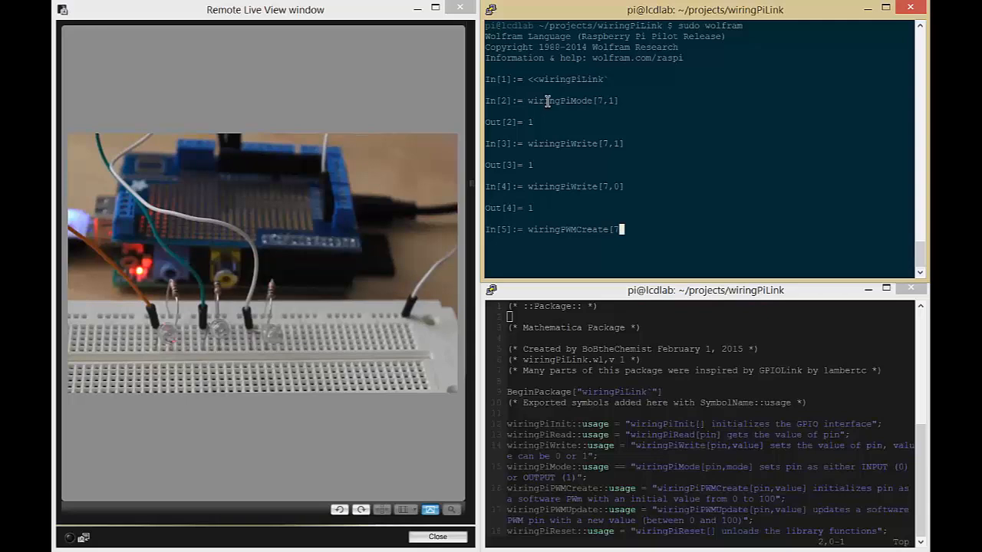
{"action": "type", "text": ",50]"}
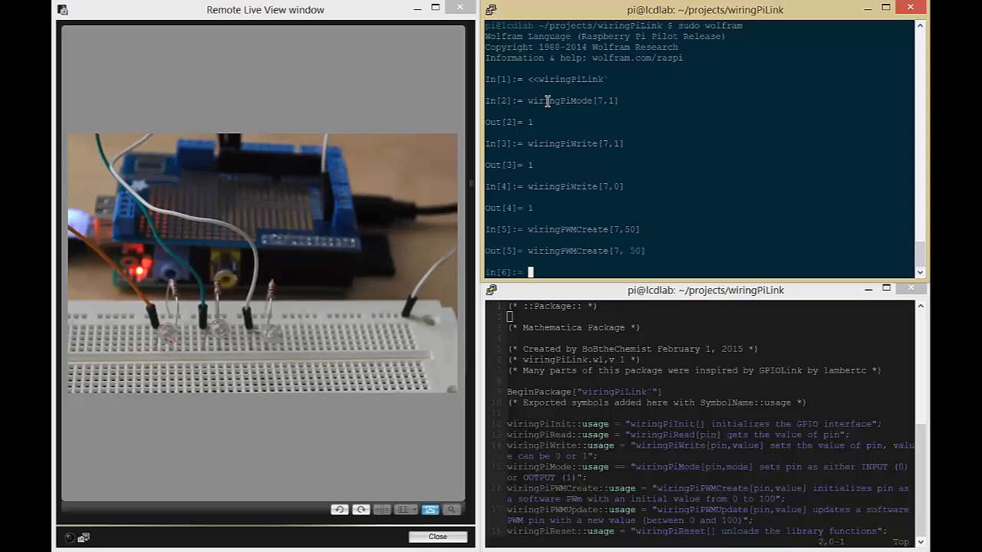
{"action": "type", "text": "wirings"}
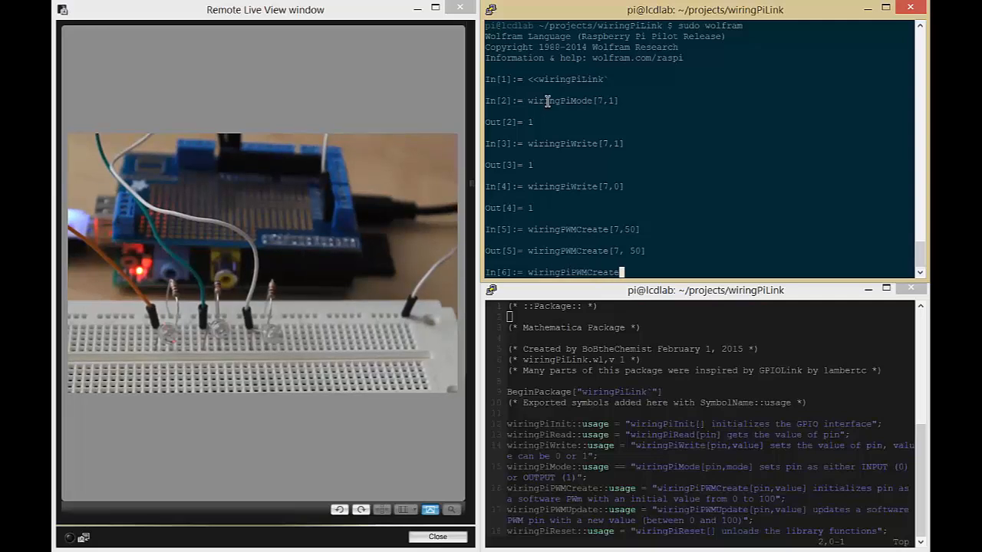
{"action": "type", "text": "[7,50"}
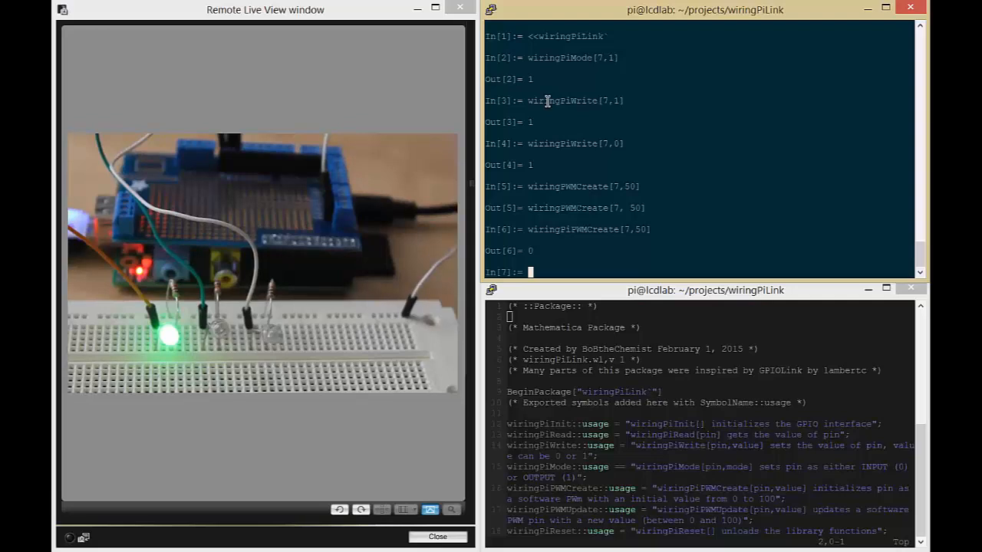
- Update the pin 7 PWM to 1 with wiringPiPWMUpdate[7,1] to dim the LED
{"action": "type", "text": "wiringPi"}
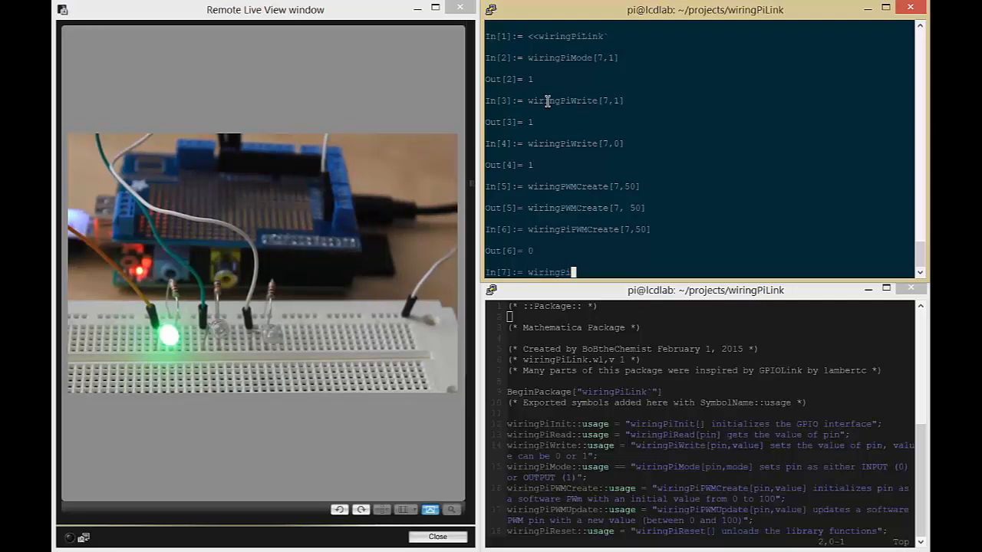
{"action": "type", "text": "PWMUpdate["}
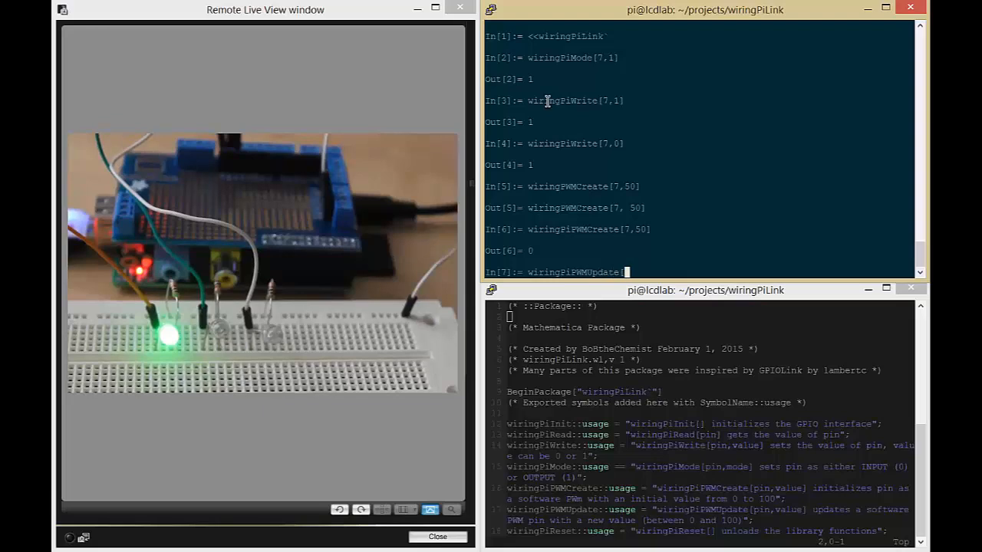
{"action": "type", "text": "7,"}
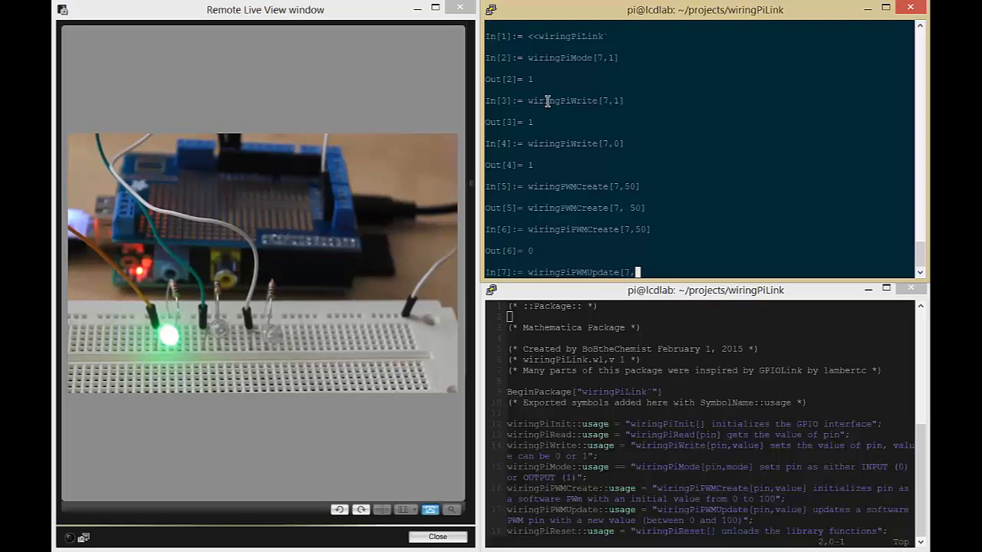
{"action": "type", "text": "1]"}
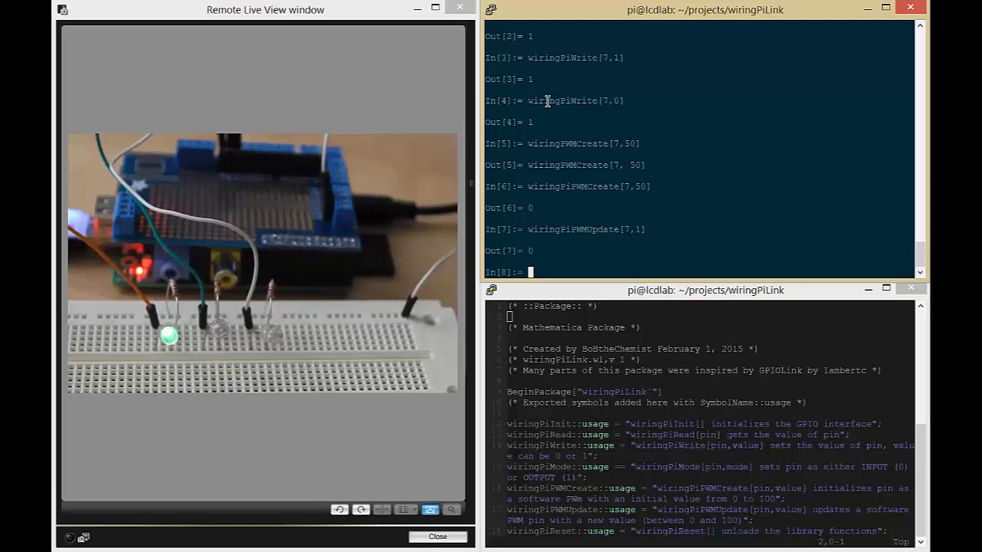
- Run <<"!gpio reset" from the Wolfram prompt to turn the green LED off
{"action": "type", "text": "<<\"!gpi"}
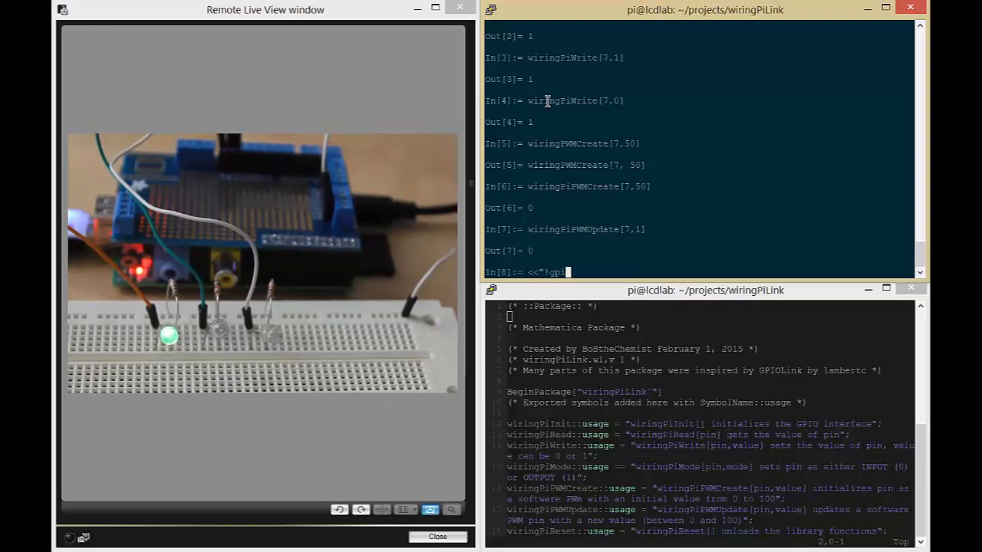
{"action": "type", "text": "she"}
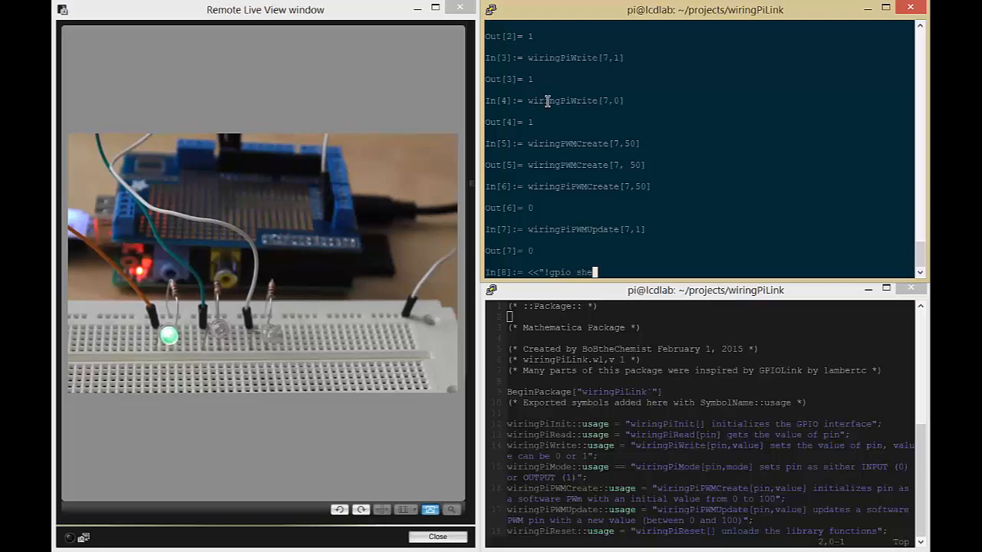
{"action": "type", "text": "reset\""}
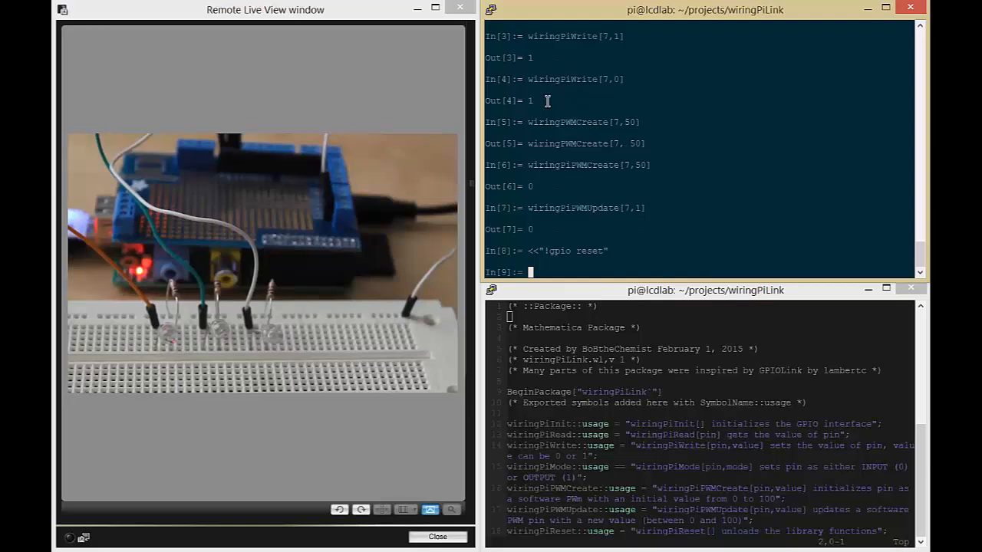
{"action": "mouse_move", "coordinate": [570, 130]}
{"action": "type", "text": "/wiringPi"}
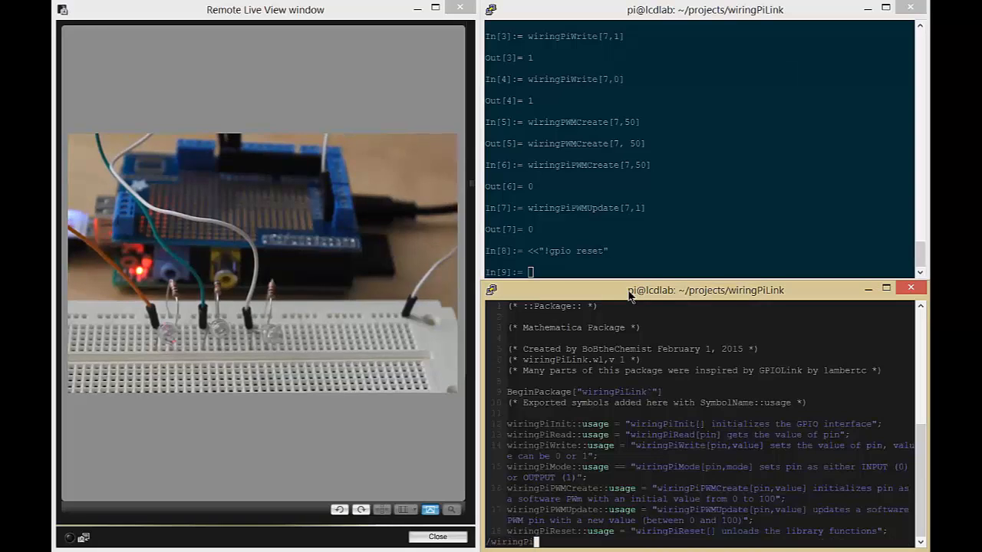
- Scroll vim down to show the wiringPiFlicker definition in the package file
{"action": "scroll", "scroll_direction": "down", "scroll_amount": 3}
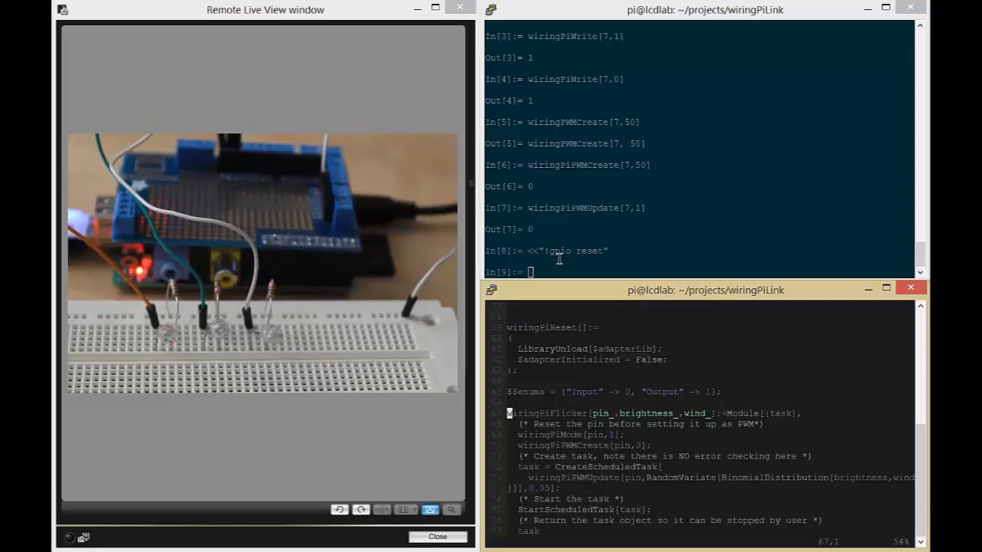
{"action": "mouse_move", "coordinate": [573, 361]}
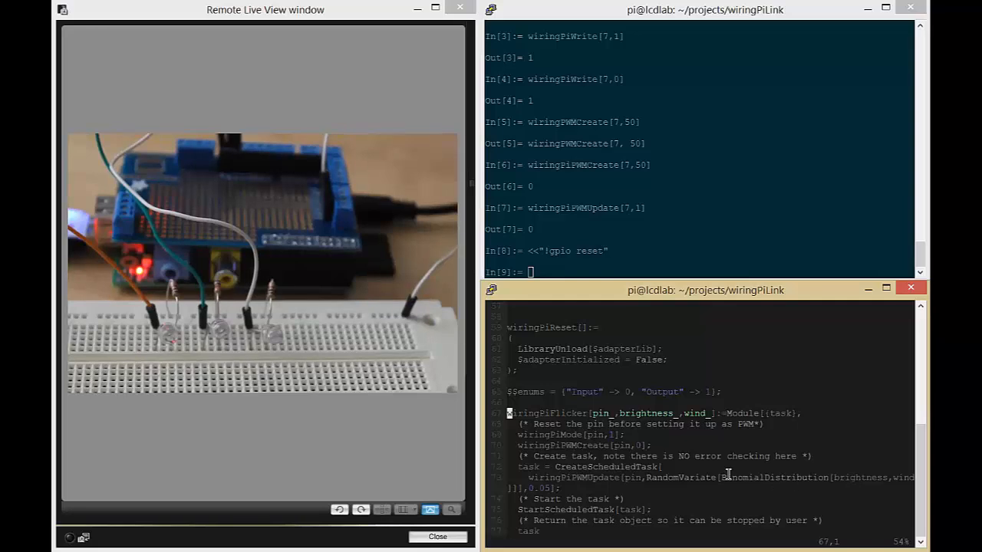
{"action": "mouse_move", "coordinate": [855, 483]}
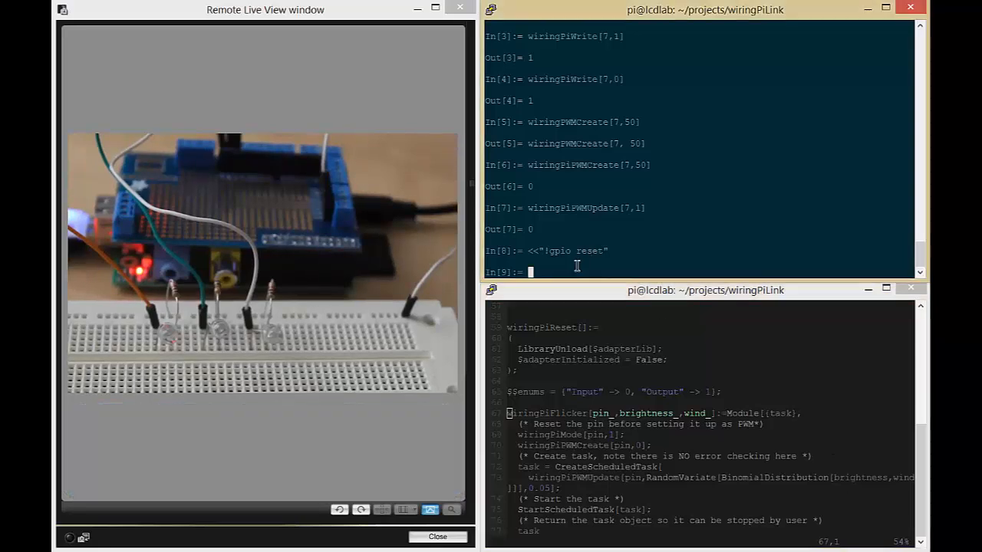
- Flicker the pin 6 LED with wiringPiFlicker[6,50,0.6], then halt it
{"action": "type", "text": "wiringPiFlick"}
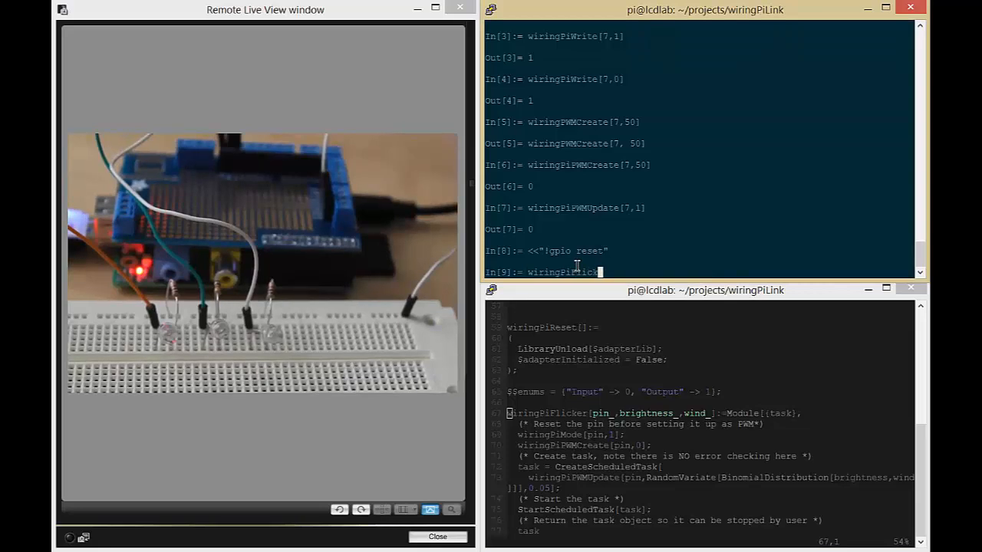
{"action": "type", "text": "[6,"}
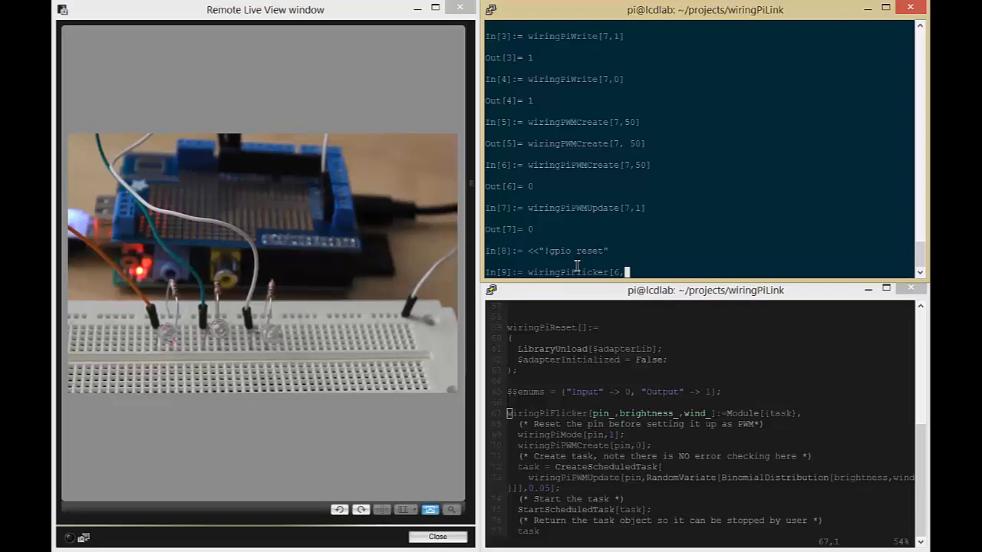
{"action": "type", "text": "50,"}
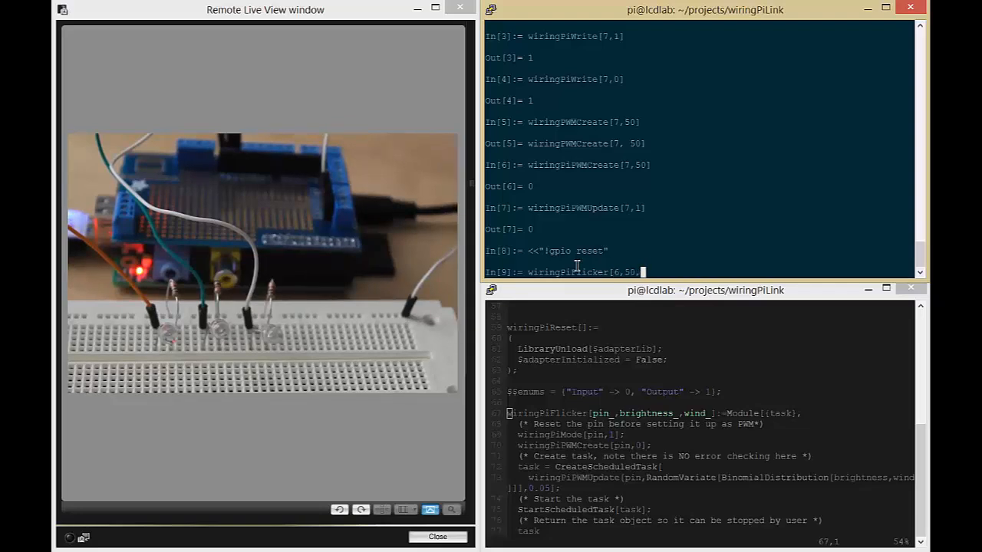
{"action": "type", "text": "0.6]"}
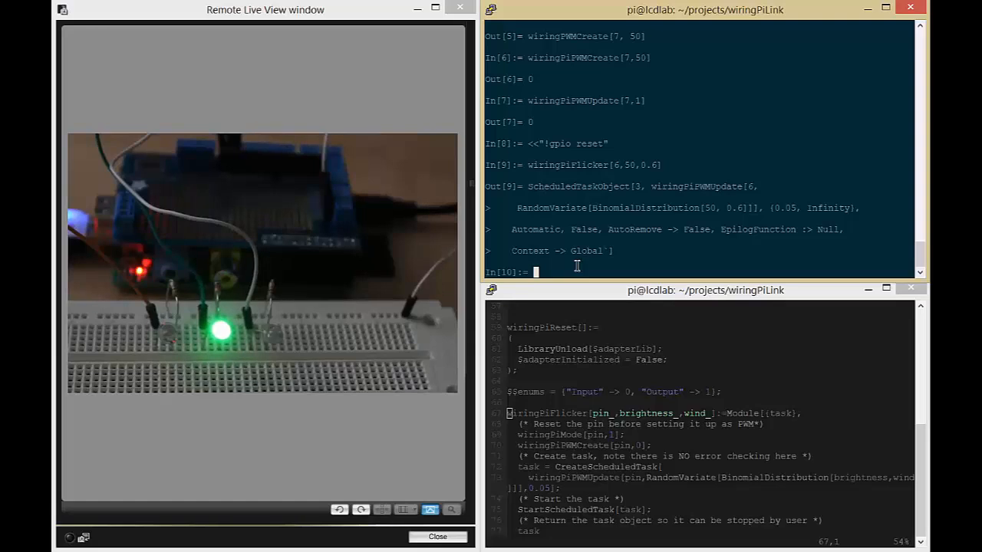
{"action": "type", "text": "halt[];"}
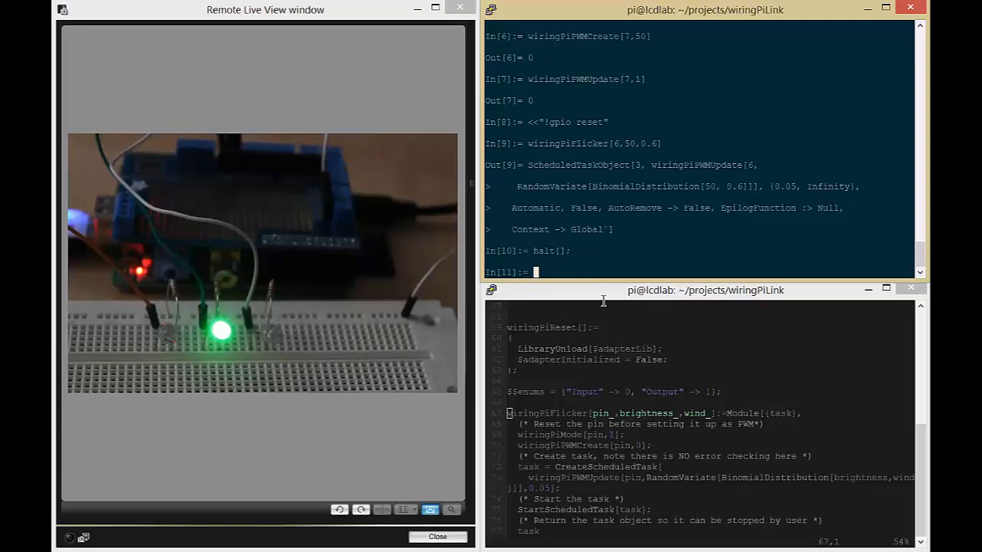
{"action": "type", "text": "halt[];"}
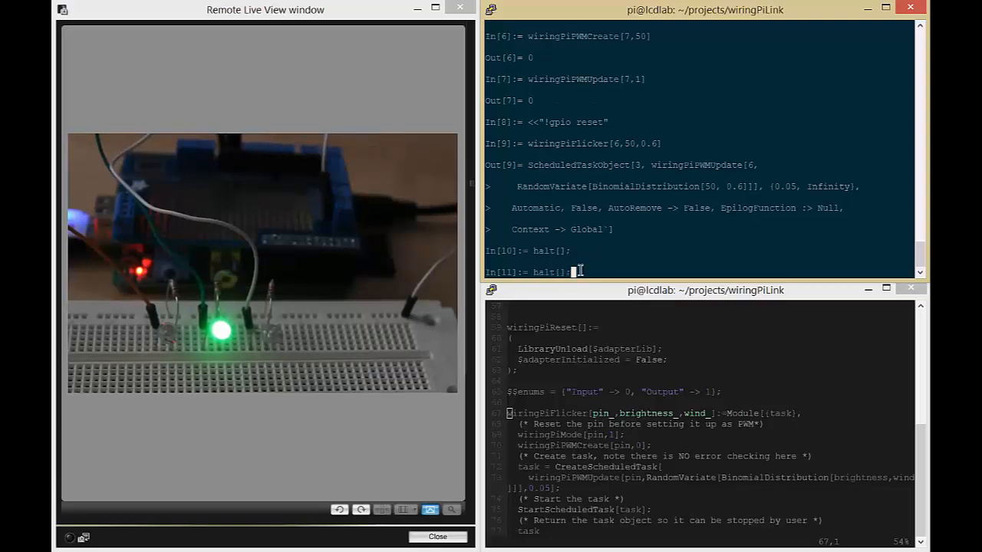
- Rerun wiringPiFlicker on pin 6 with wind 0.05, then halt it
{"action": "type", "text": "wiringPiFlicker[6,50,0.6]"}
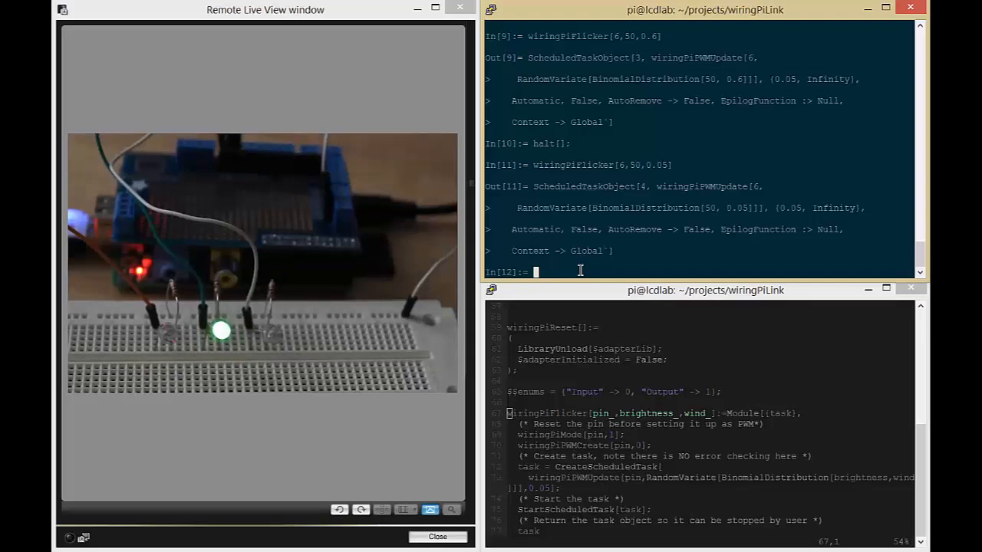
{"action": "type", "text": "ha"}
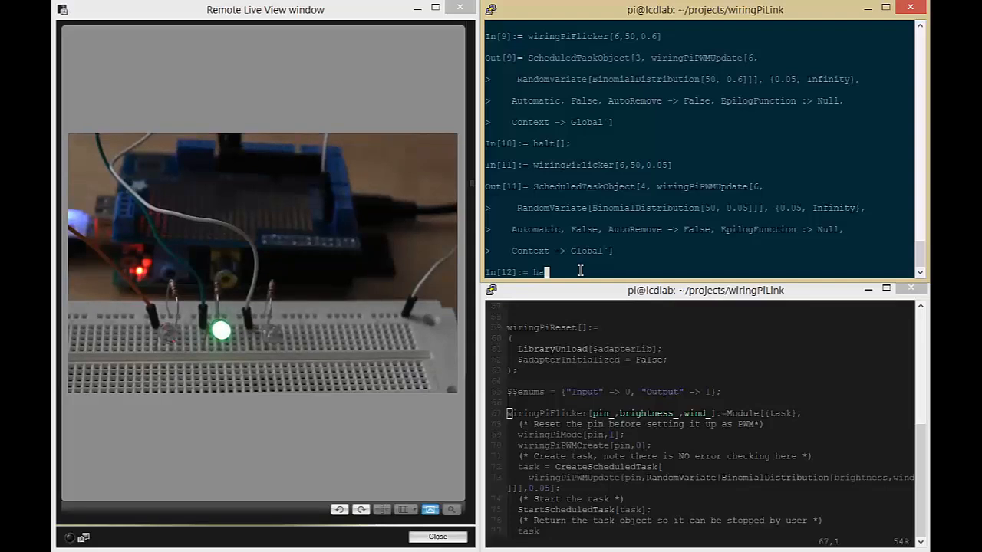
{"action": "type", "text": "alt[];"}
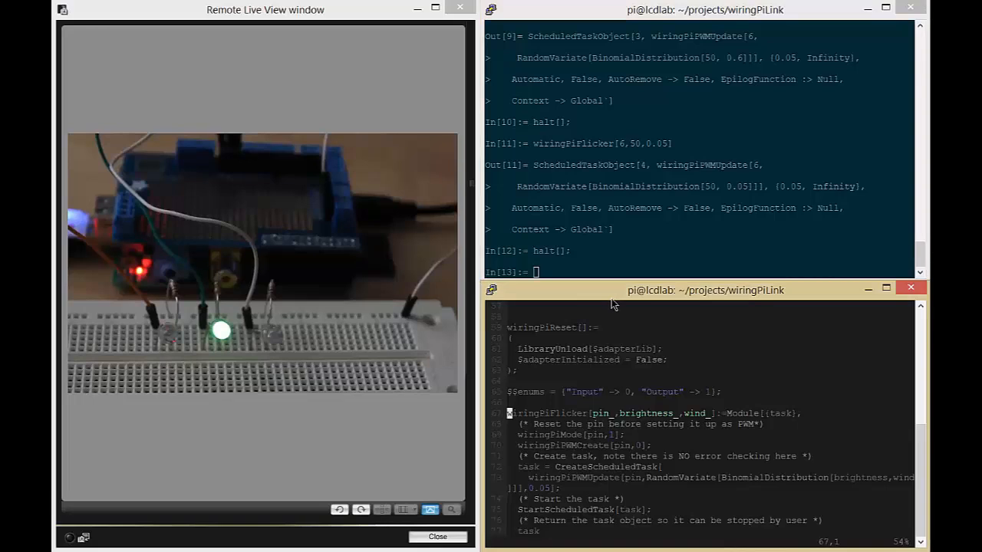
{"action": "scroll", "scroll_direction": "down", "scroll_amount": 3}
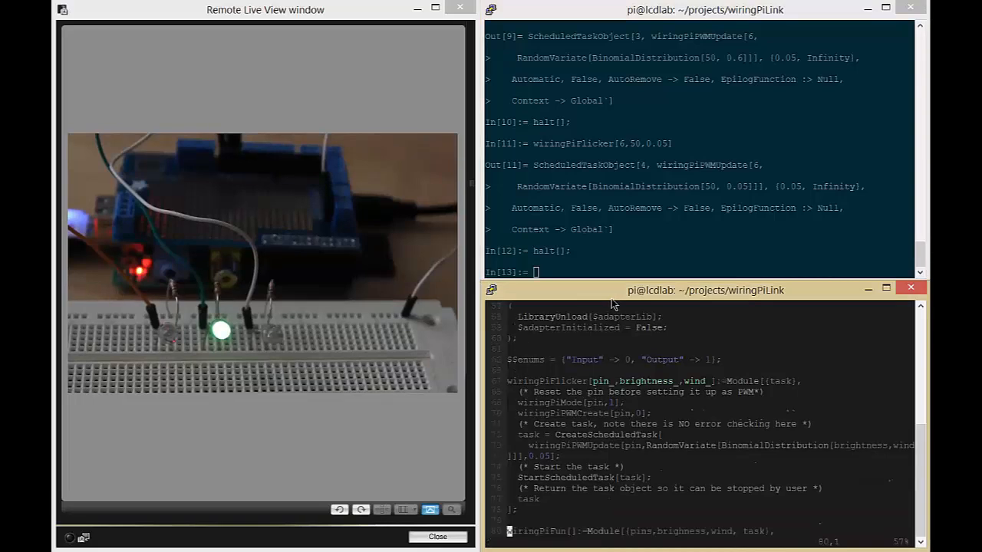
{"action": "scroll", "scroll_direction": "down", "scroll_amount": 3}
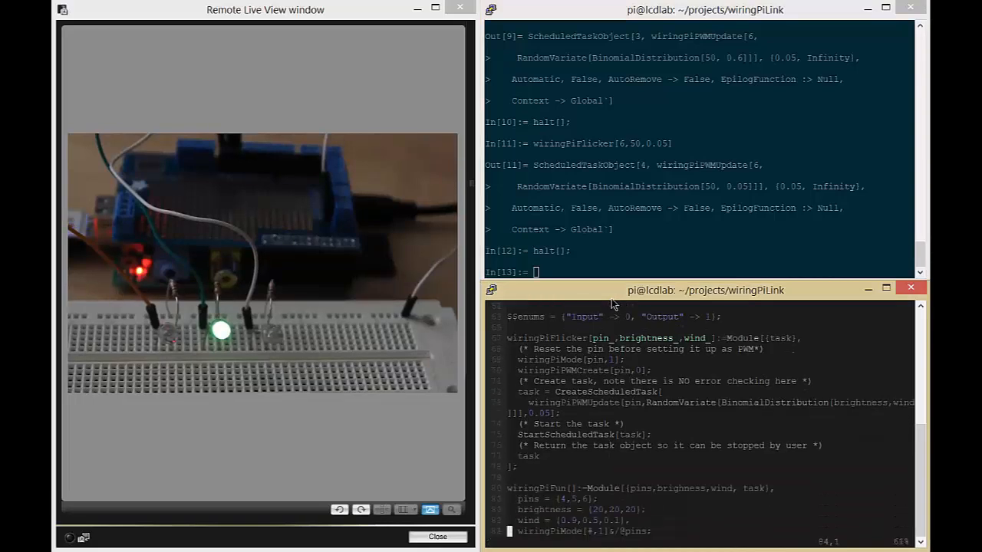
{"action": "scroll", "scroll_direction": "down", "scroll_amount": 3}
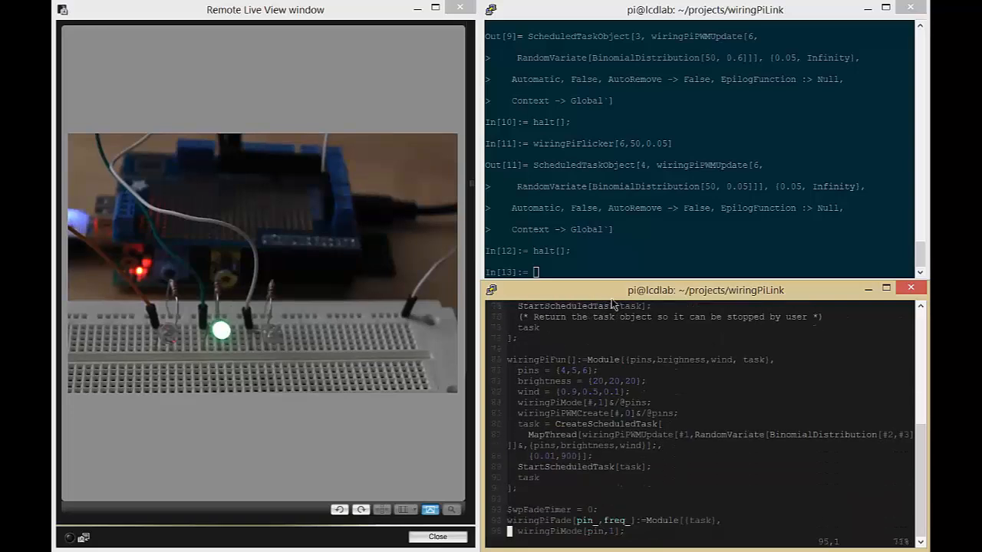
{"action": "scroll", "scroll_direction": "down", "scroll_amount": 3}
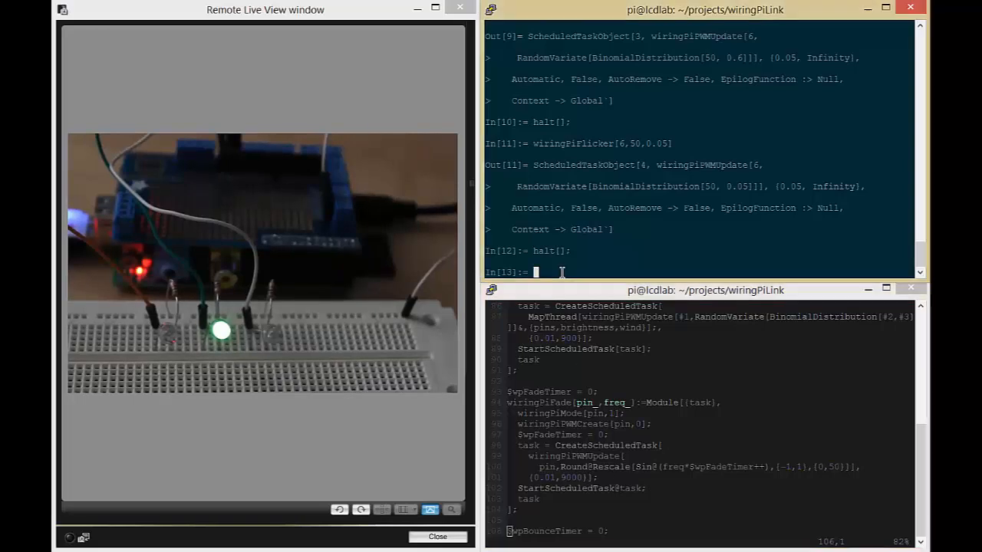
- Run wiringPiFade[6,0.6] on the pin 6 LED, then stop it with halt[]
{"action": "type", "text": "wiringPiFade[6"}
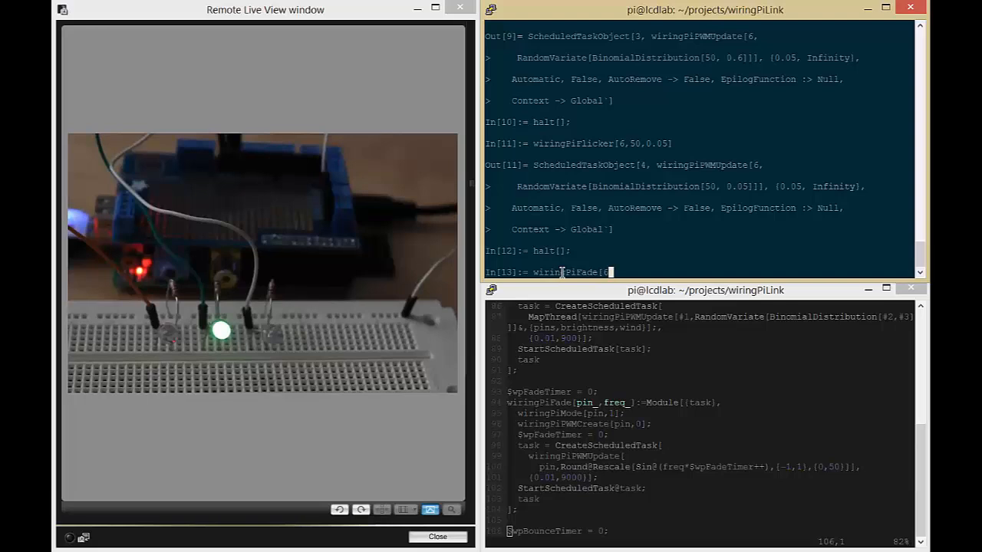
{"action": "type", "text": ","}
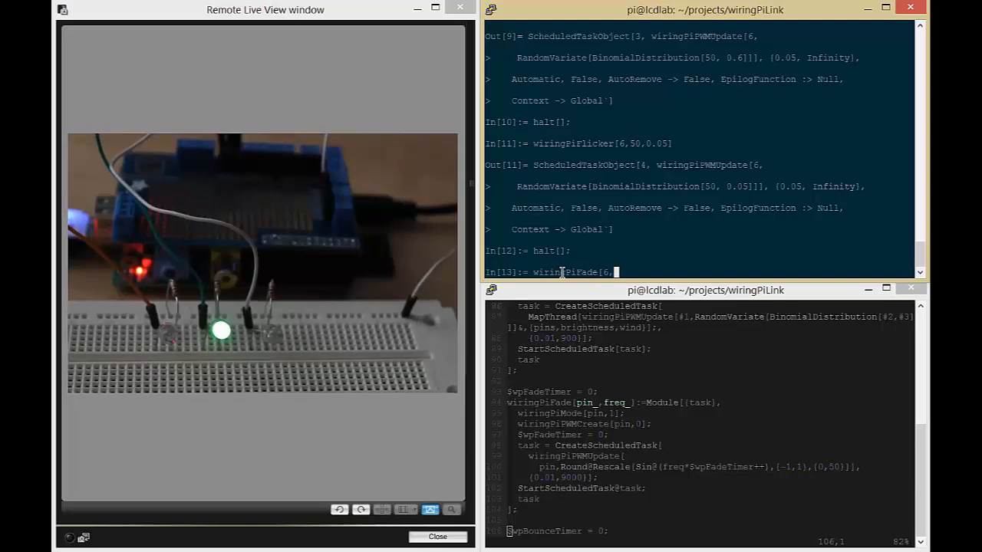
{"action": "type", "text": "0."}
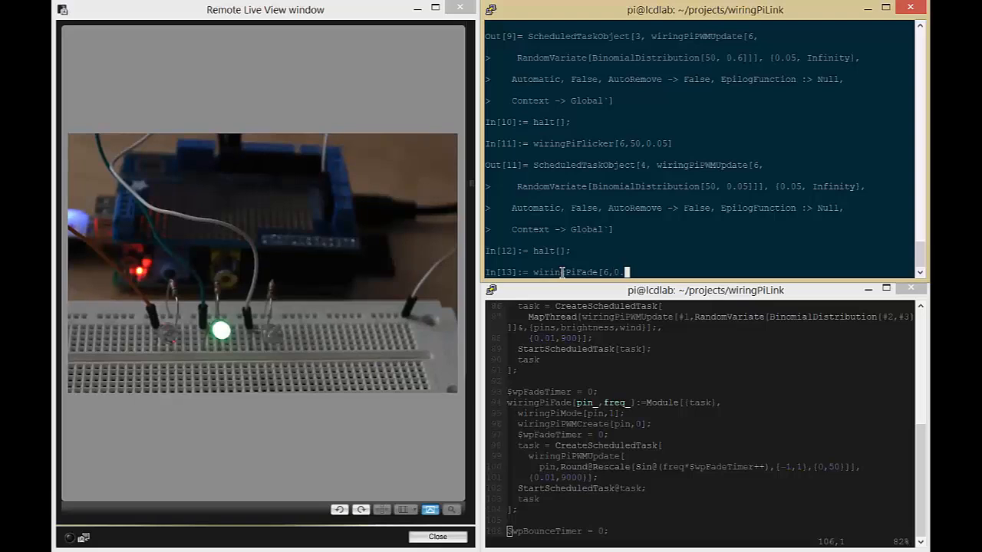
{"action": "type", "text": "6]"}
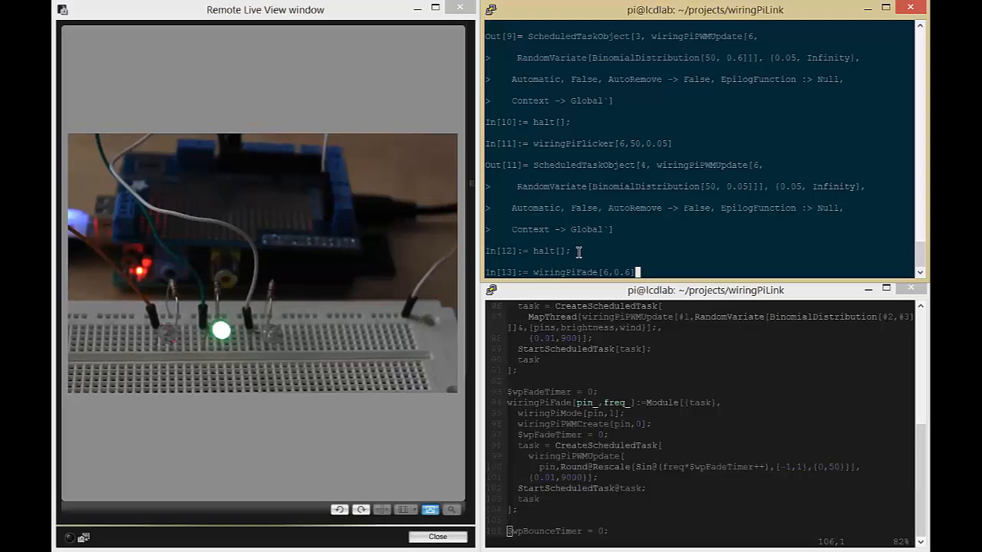
{"action": "key", "text": "Return"}
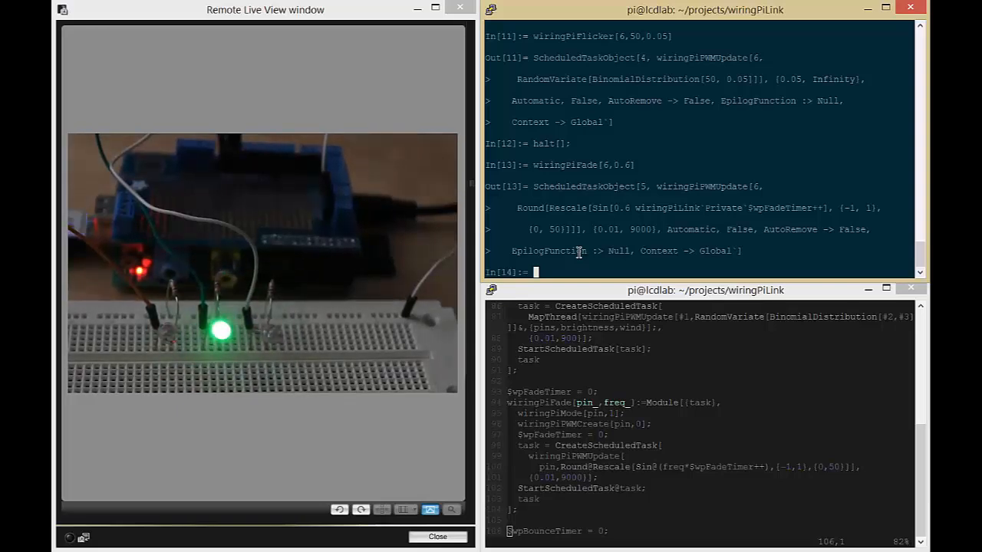
{"action": "type", "text": "ha"}
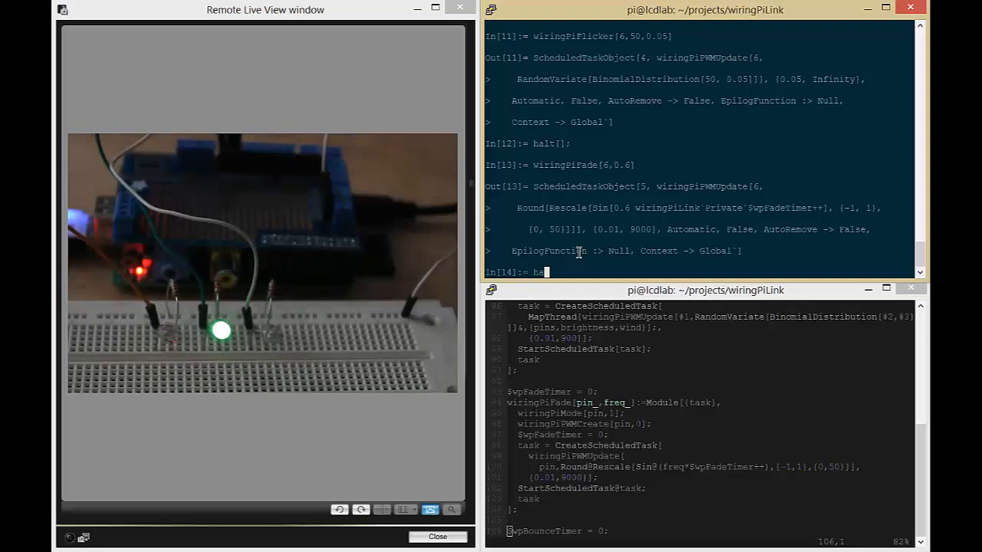
{"action": "key", "text": "Return"}
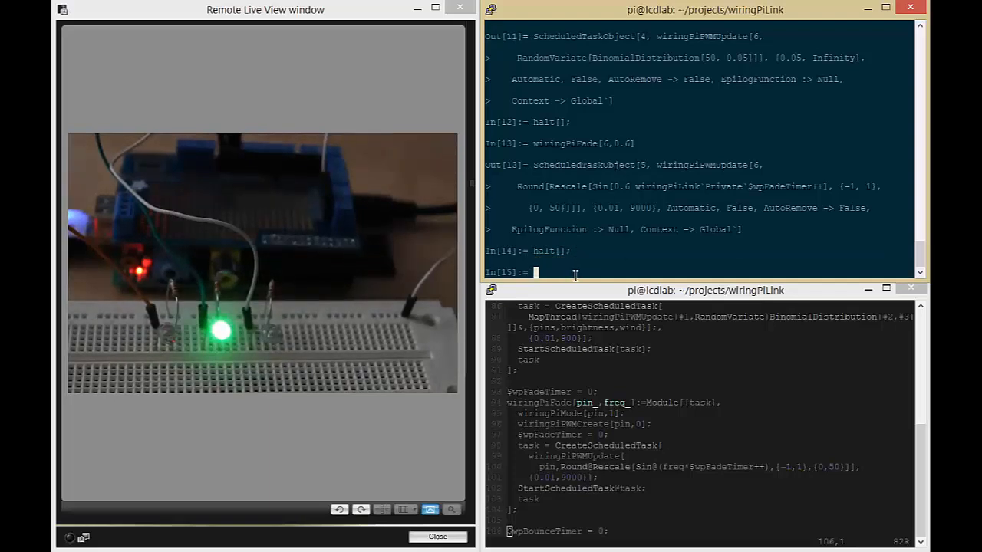
{"action": "scroll", "scroll_direction": "down", "scroll_amount": 3}
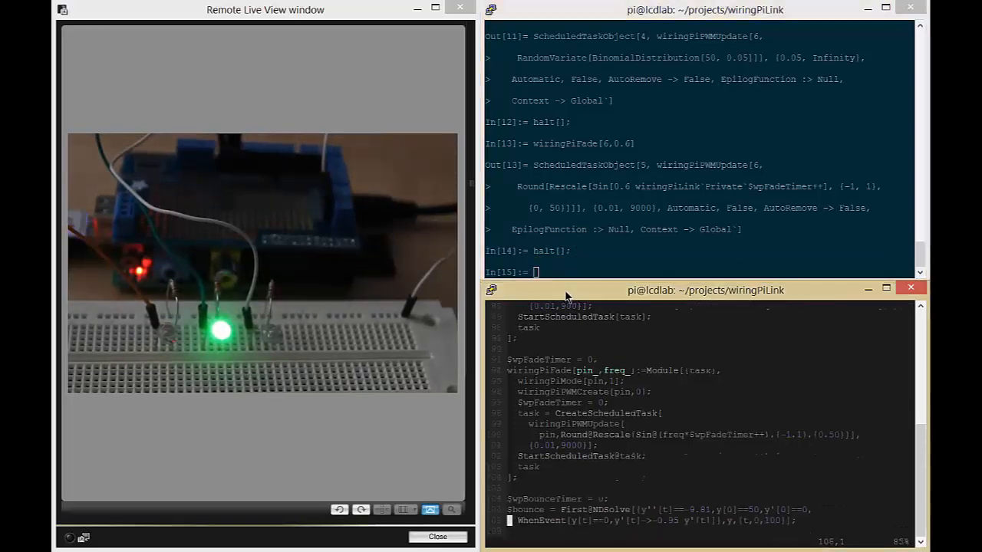
{"action": "scroll", "scroll_direction": "down", "scroll_amount": 3}
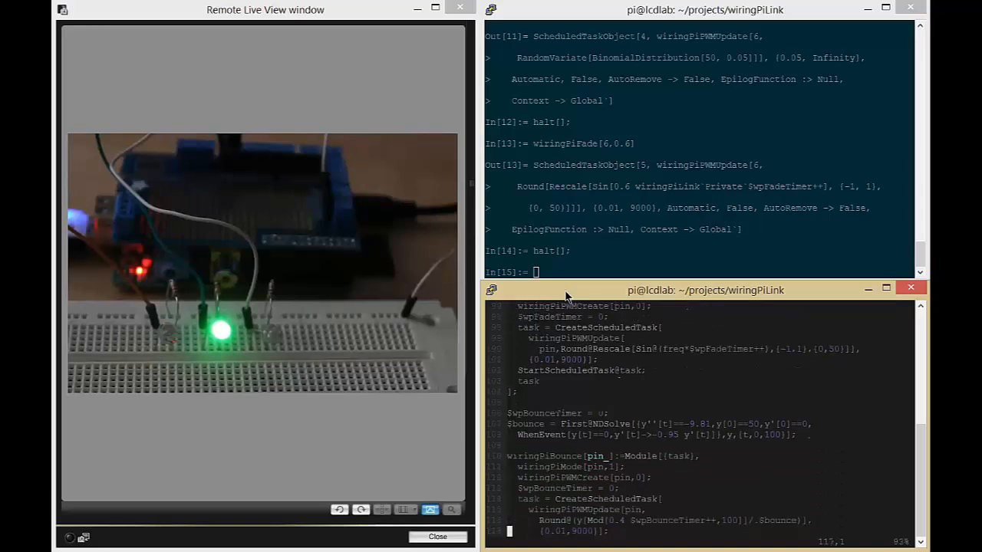
{"action": "scroll", "scroll_direction": "down", "scroll_amount": 3}
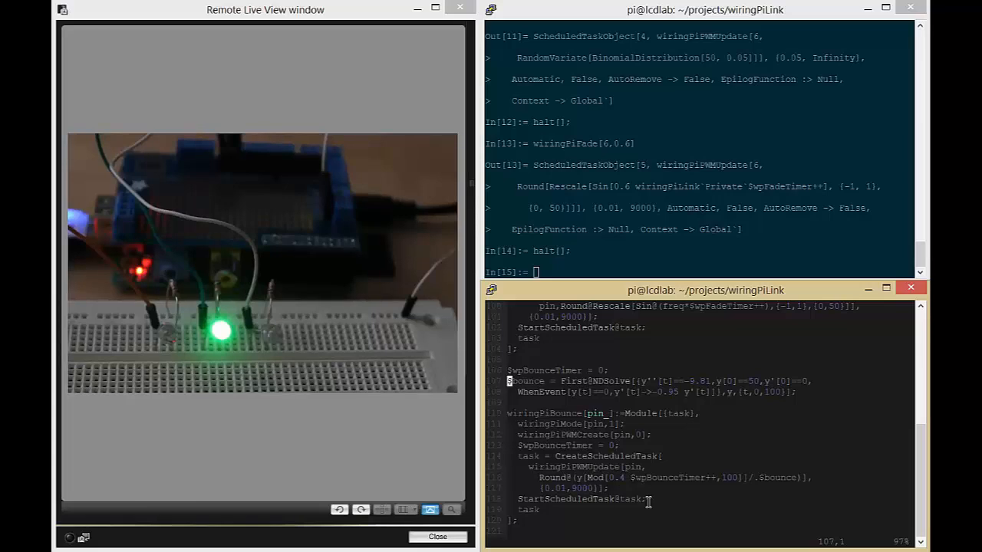
{"action": "left_click", "coordinate": [553, 272]}
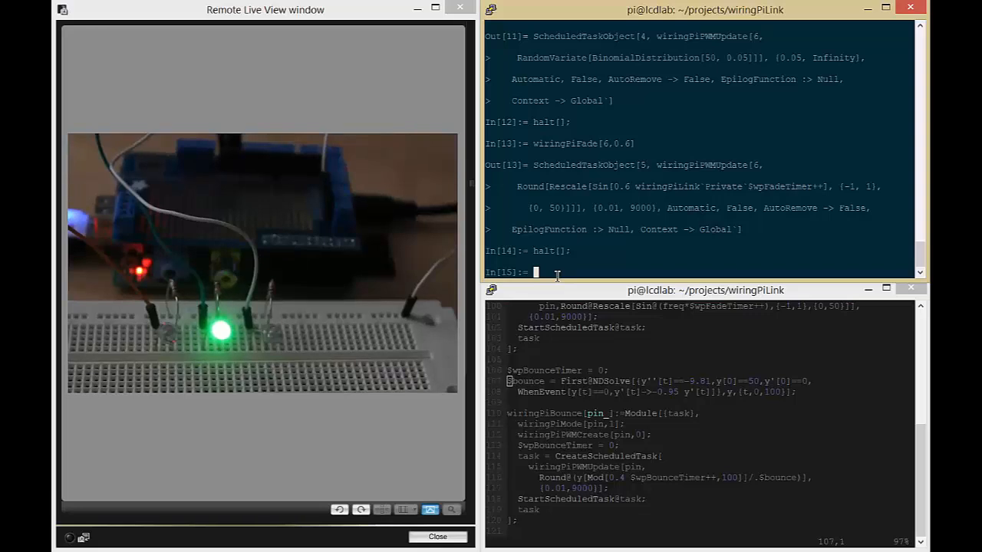
- Run wiringPiBounce[6] to bounce the green LED's brightness on pin 6
{"action": "type", "text": "wiring"}
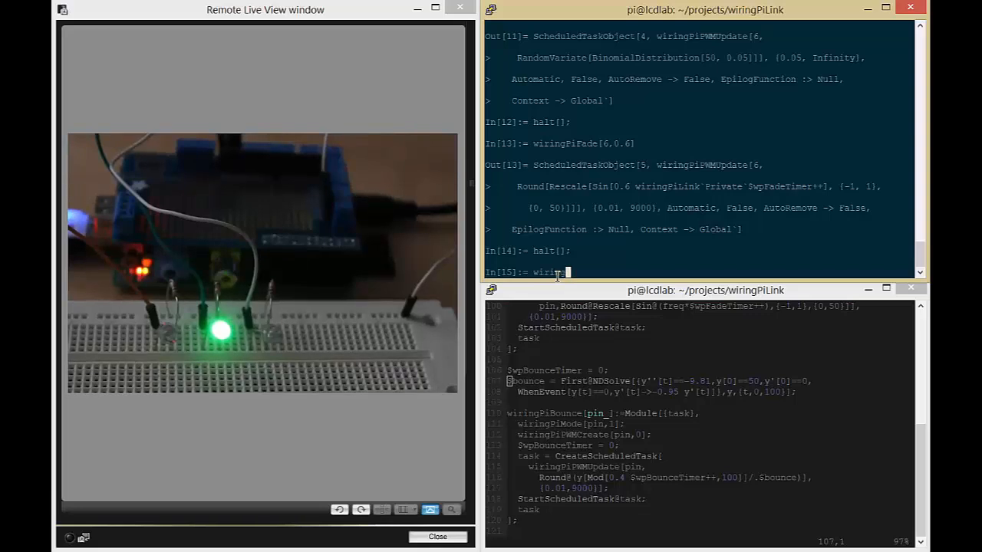
{"action": "type", "text": "PWM"}
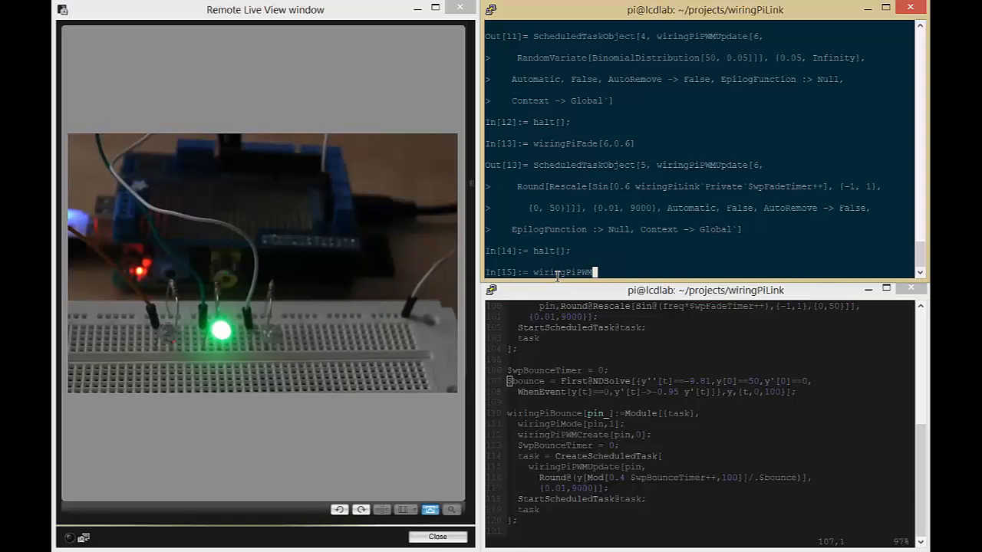
{"action": "type", "text": "Bounce["}
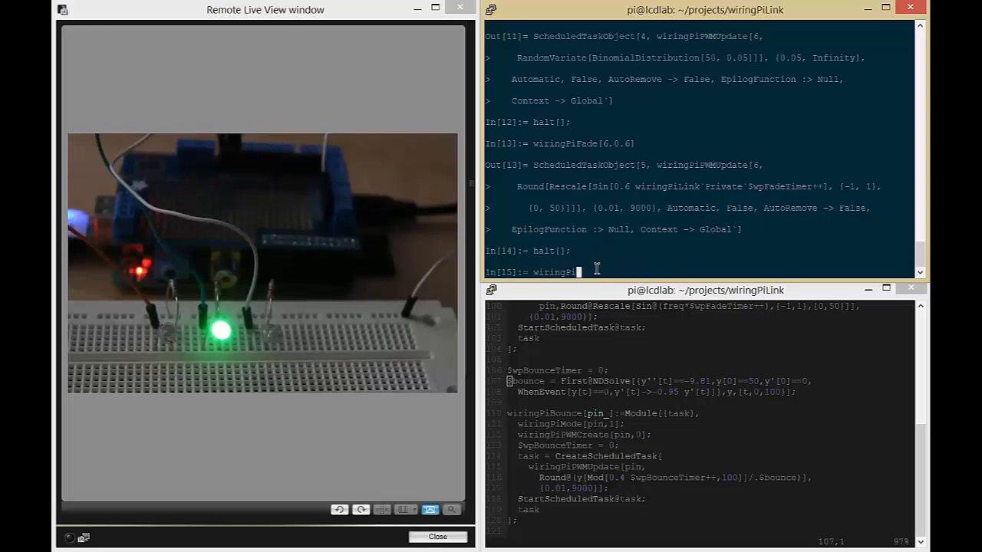
{"action": "type", "text": "Bounce[6]"}
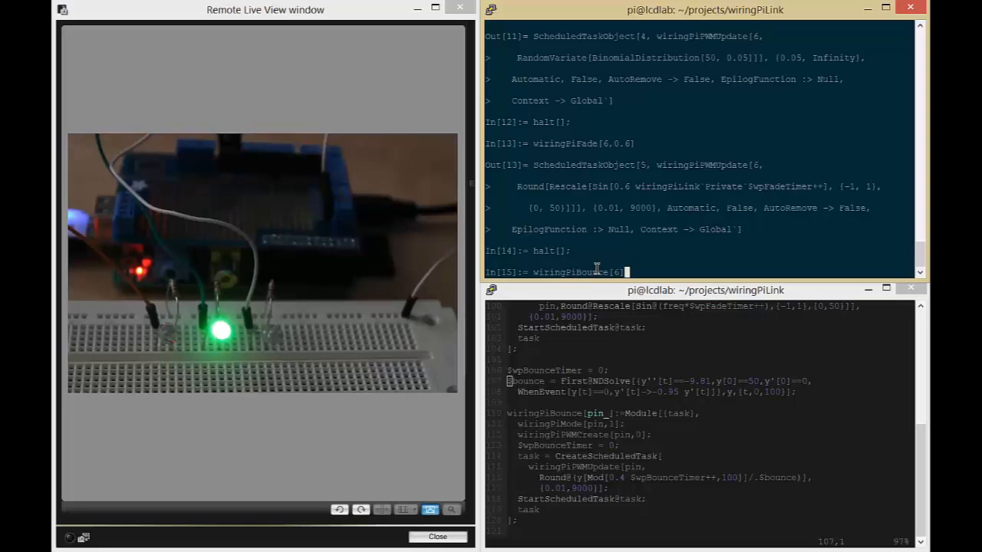
{"action": "key", "text": "Return"}
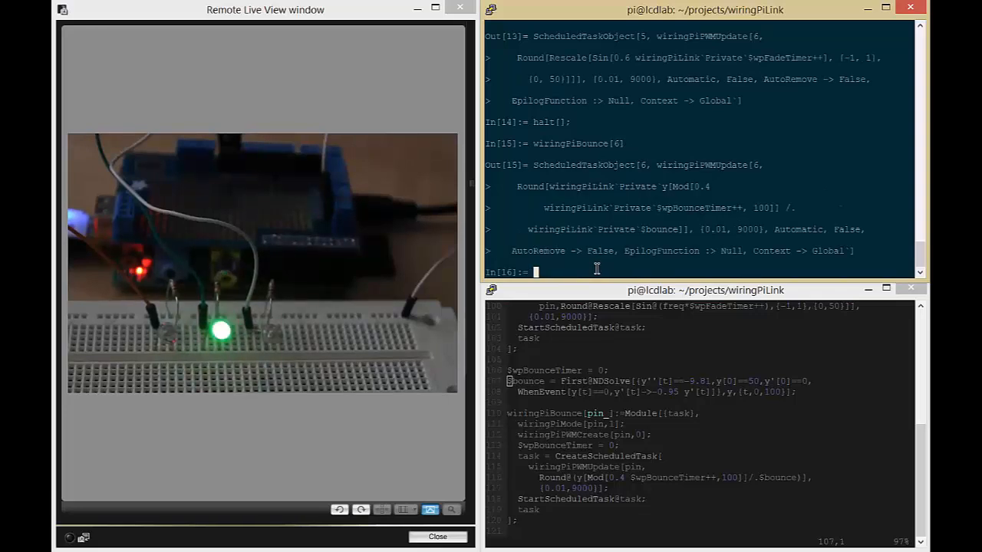